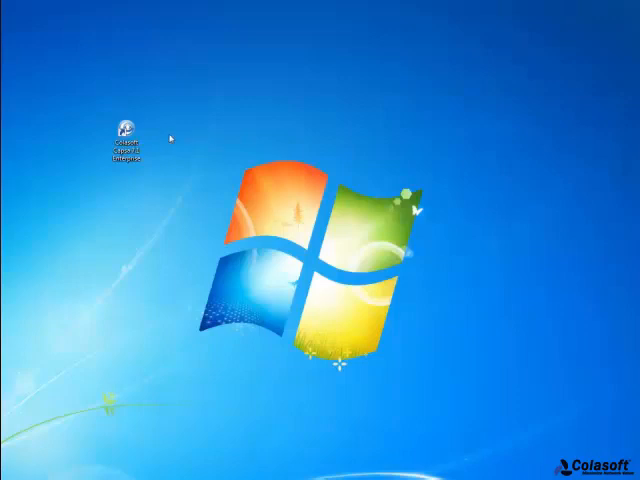
Replay the Network_loop.cap file in Capsa as a Full Analysis project and start the import
{"action": "double_click", "coordinate": [128, 132]}
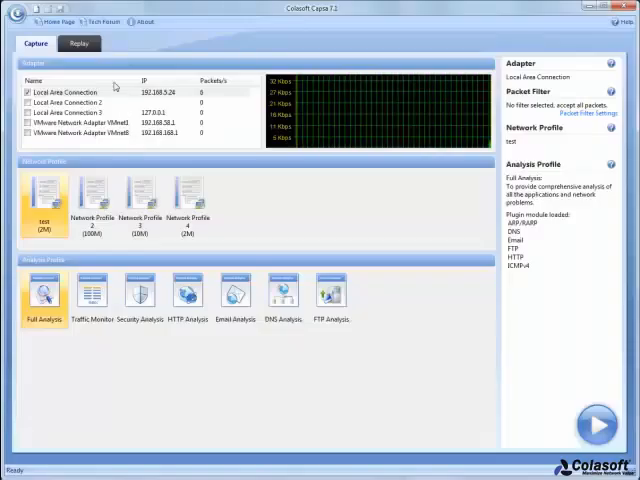
{"action": "left_click", "coordinate": [80, 44]}
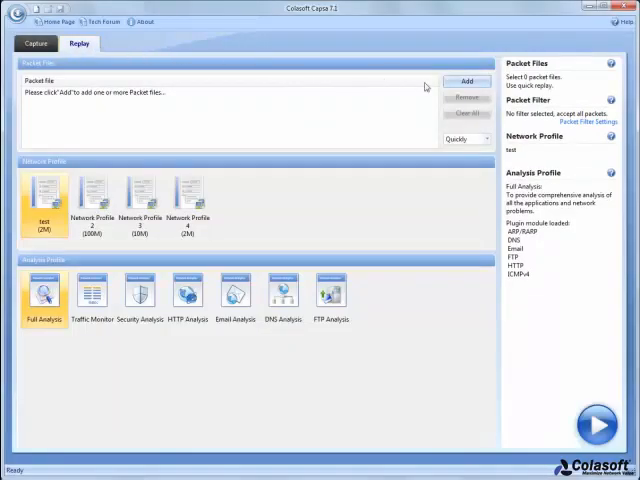
{"action": "left_click", "coordinate": [464, 80]}
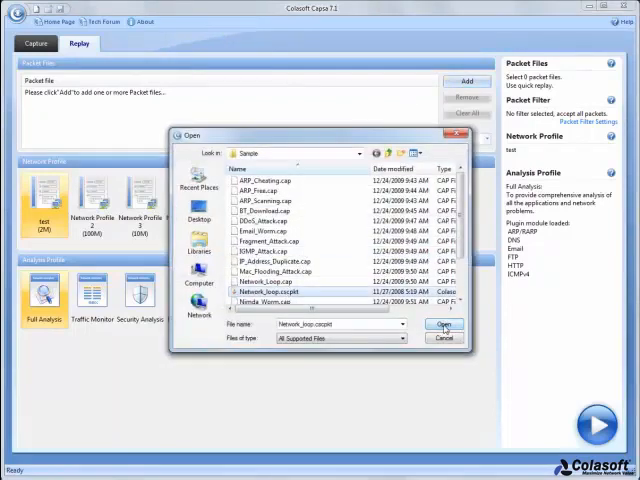
{"action": "left_click", "coordinate": [444, 324]}
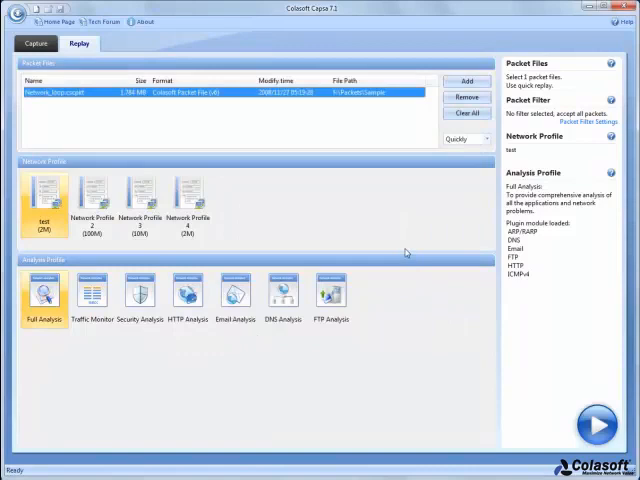
{"action": "left_click", "coordinate": [332, 292]}
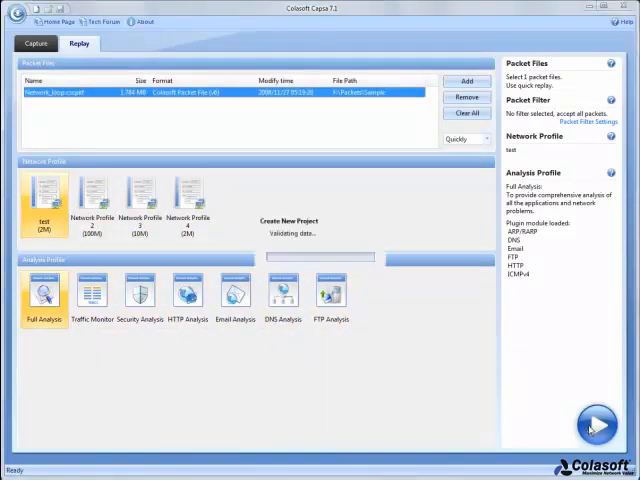
{"action": "left_click", "coordinate": [596, 424]}
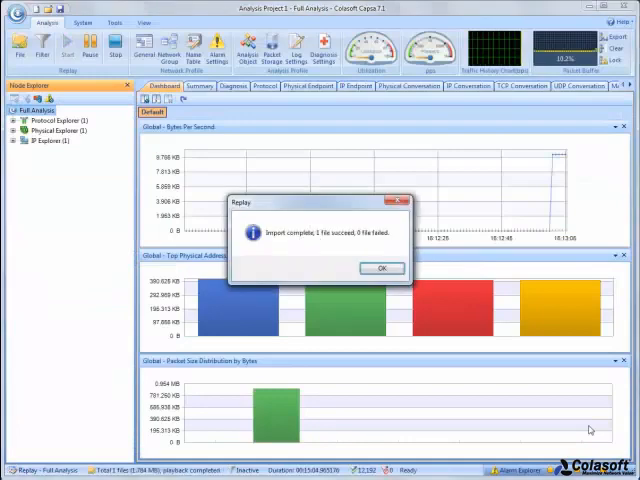
Dismiss the import-complete notice and view the Diagnosis results showing 96 IP TTL Too Low faults
{"action": "left_click", "coordinate": [380, 268]}
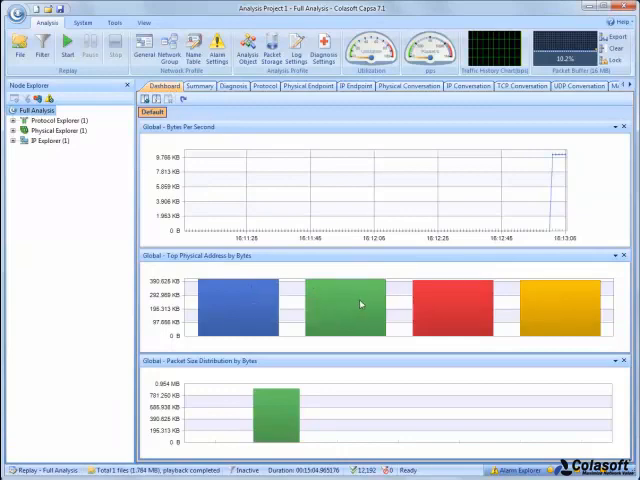
{"action": "mouse_move", "coordinate": [440, 300]}
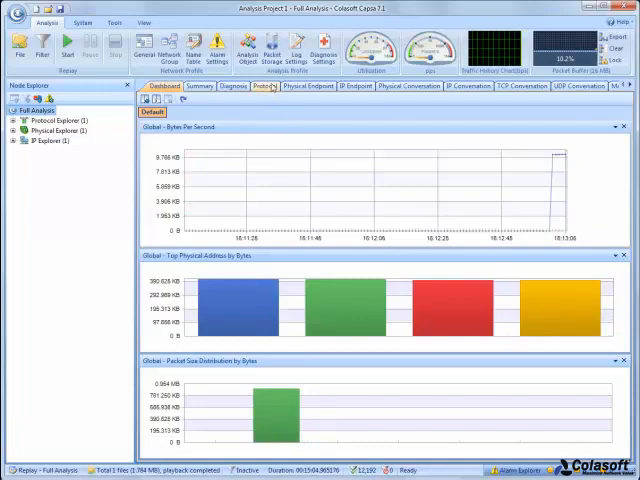
{"action": "left_click", "coordinate": [262, 86]}
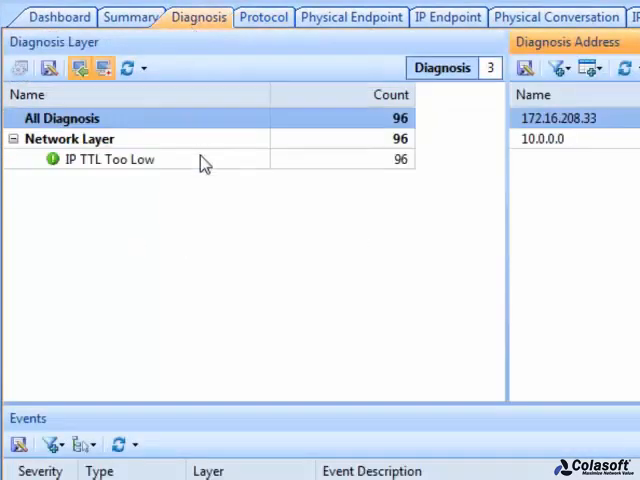
Select the IP TTL Too Low diagnosis and list the ICMP packets from host 172.16.208.33 to 10.0.0.0
{"action": "left_click", "coordinate": [110, 160]}
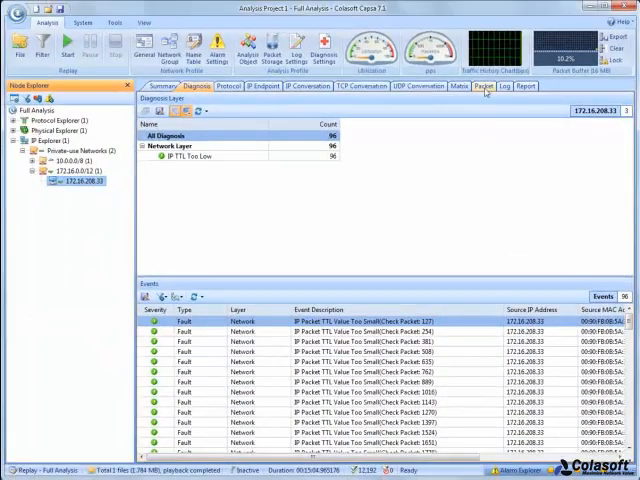
{"action": "left_click", "coordinate": [484, 86]}
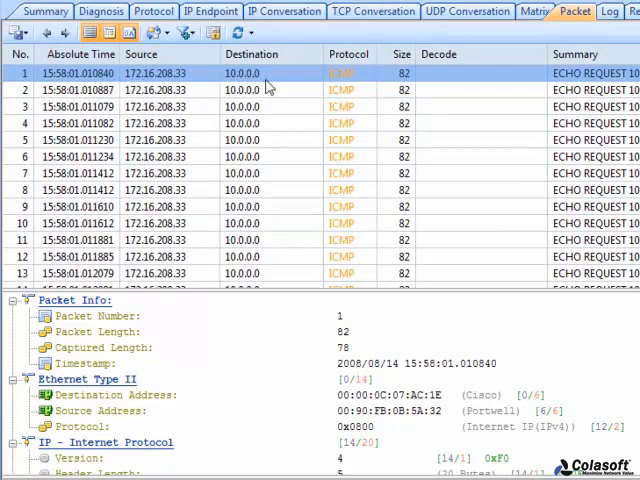
{"action": "mouse_move", "coordinate": [344, 84]}
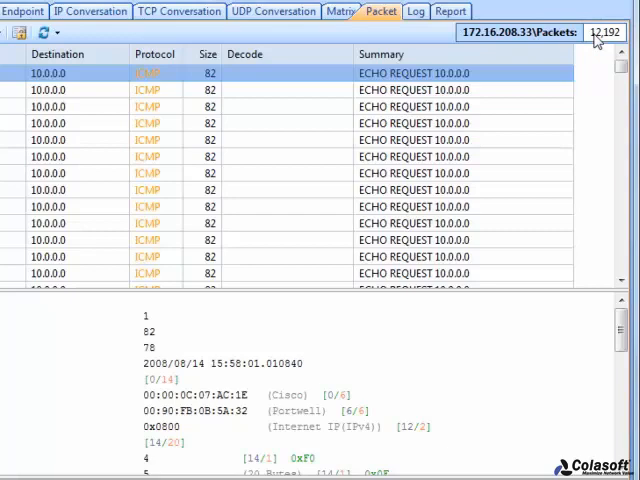
{"action": "mouse_move", "coordinate": [596, 82]}
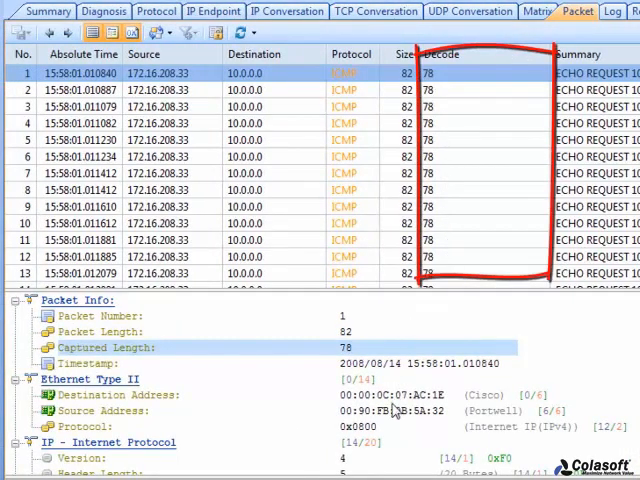
Show the IP Identification field in the Decode column and scroll the packets, revealing repeated IDs
{"action": "left_click", "coordinate": [110, 394]}
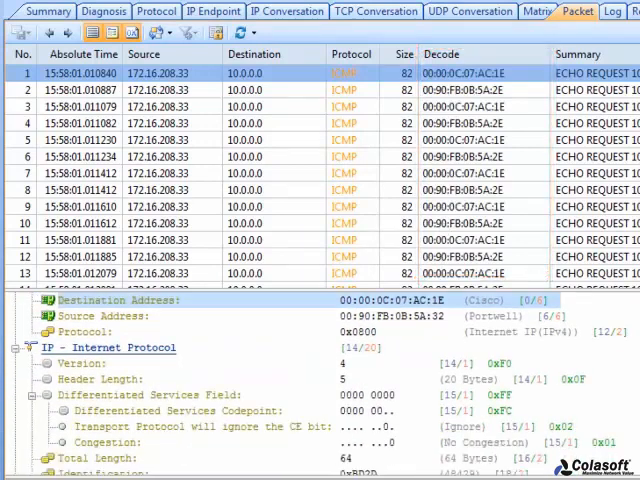
{"action": "scroll", "scroll_direction": "down", "scroll_amount": 3}
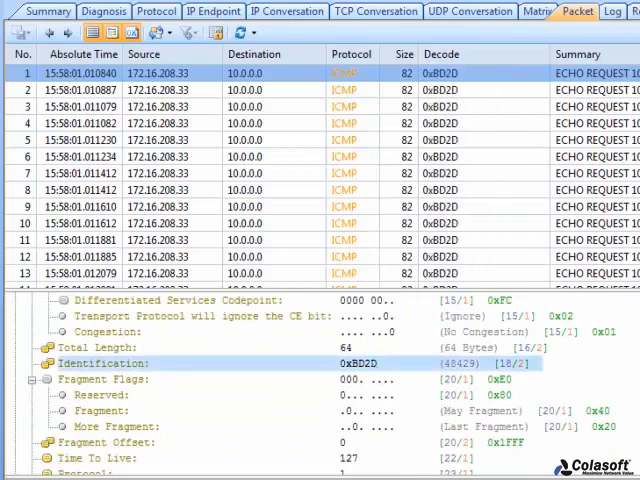
{"action": "scroll", "scroll_direction": "down", "scroll_amount": 3}
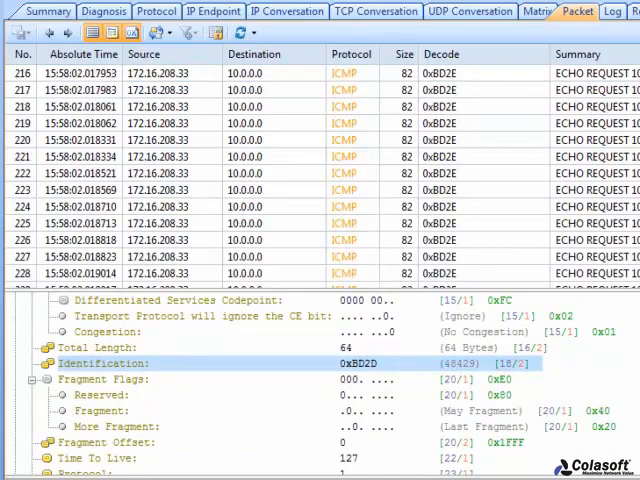
{"action": "scroll", "scroll_direction": "down", "scroll_amount": 3}
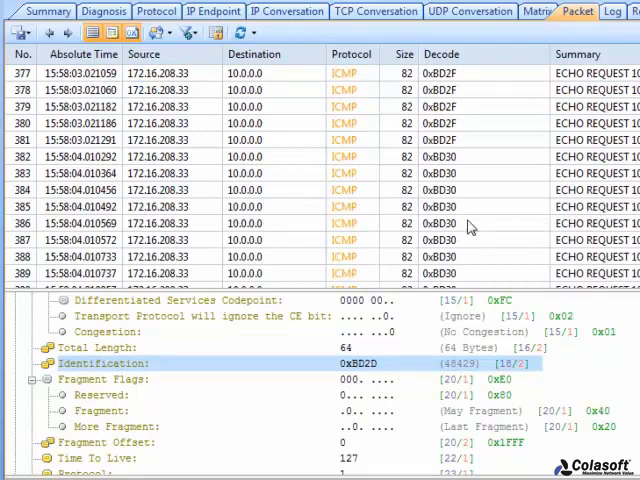
{"action": "scroll", "scroll_direction": "down", "scroll_amount": 3}
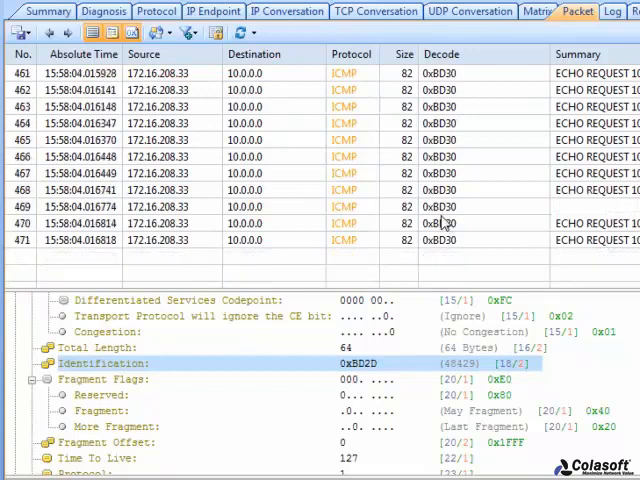
{"action": "scroll", "scroll_direction": "down", "scroll_amount": 3}
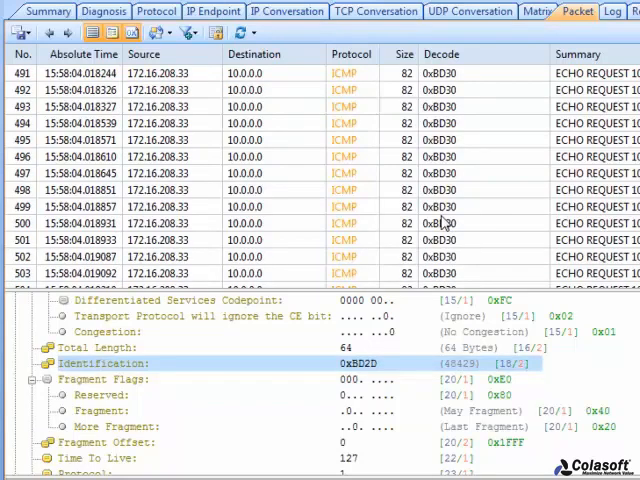
{"action": "mouse_move", "coordinate": [432, 272]}
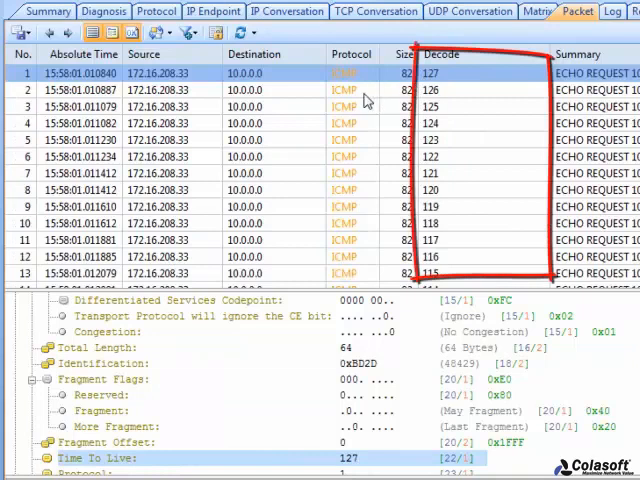
Scroll the packet list to see TTL values counting down from 127 to 1 and restarting
{"action": "scroll", "scroll_direction": "down", "scroll_amount": 3}
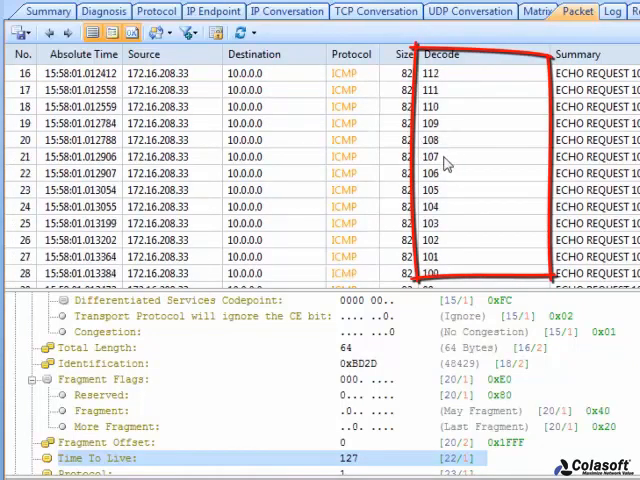
{"action": "scroll", "scroll_direction": "down", "scroll_amount": 3}
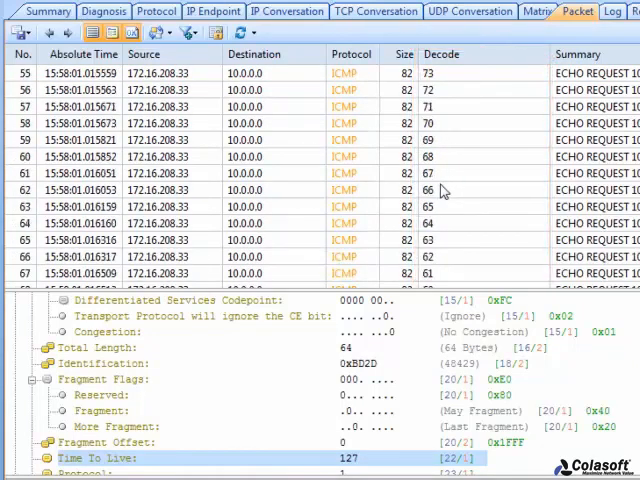
{"action": "scroll", "scroll_direction": "down", "scroll_amount": 3}
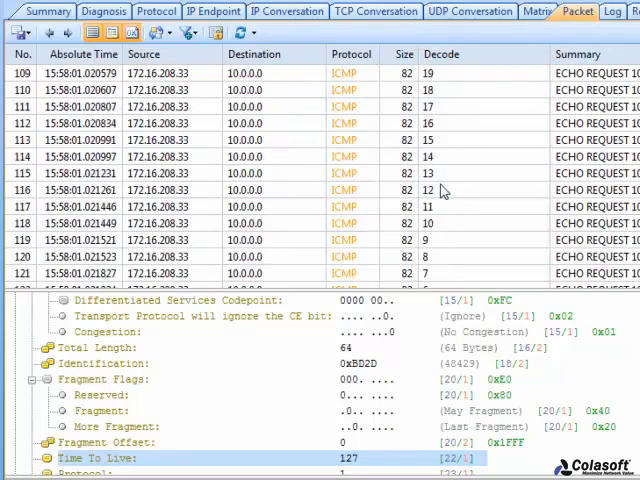
{"action": "scroll", "scroll_direction": "down", "scroll_amount": 3}
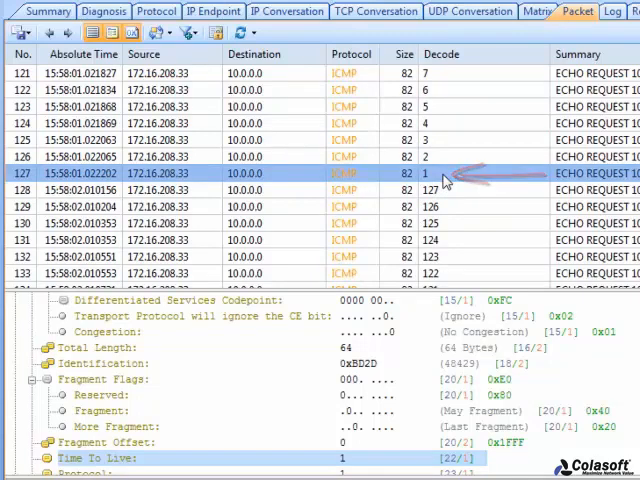
{"action": "scroll", "scroll_direction": "down", "scroll_amount": 3}
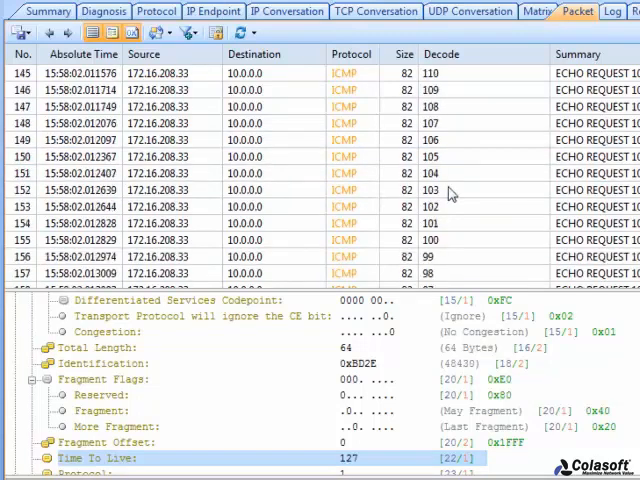
{"action": "scroll", "scroll_direction": "down", "scroll_amount": 3}
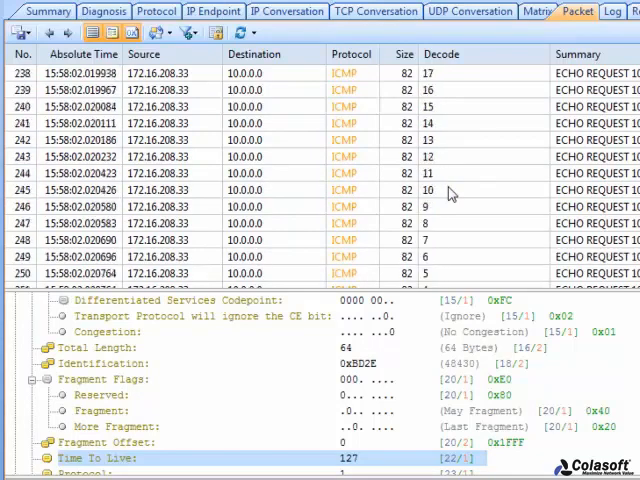
{"action": "scroll", "scroll_direction": "down", "scroll_amount": 3}
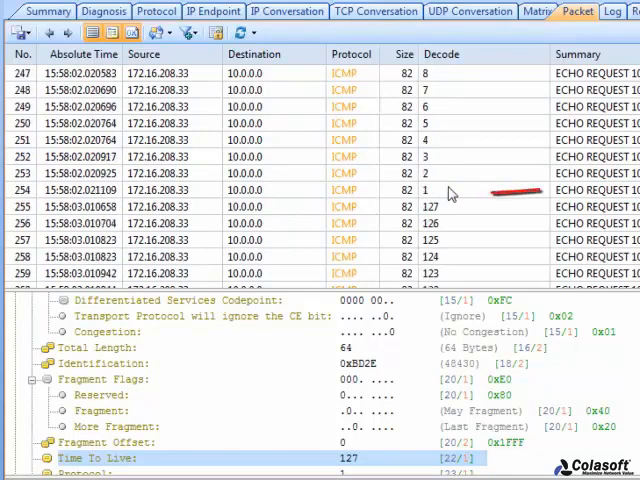